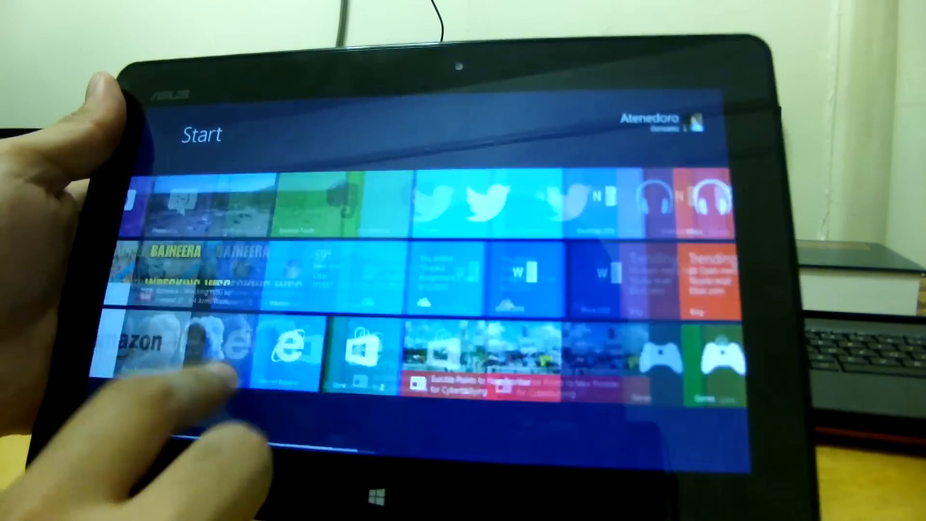
scroll(right, 3)
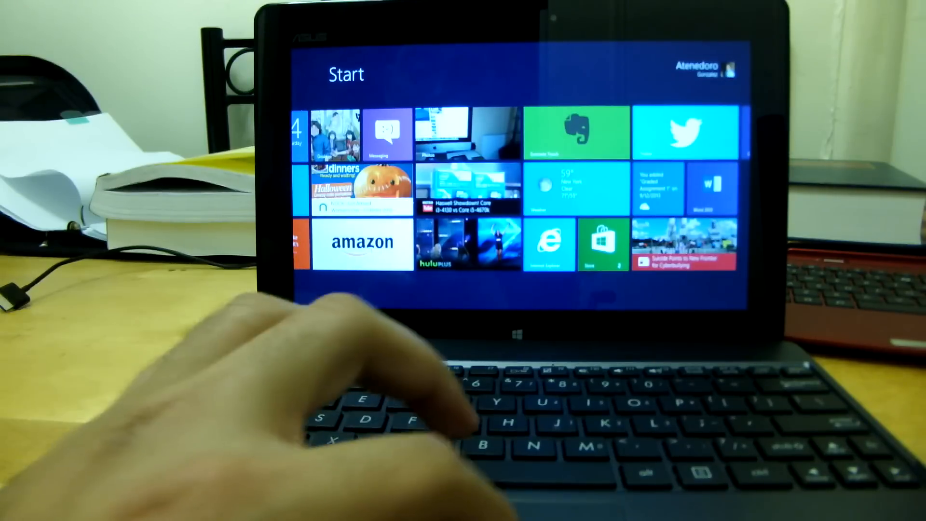
scroll(right, 3)
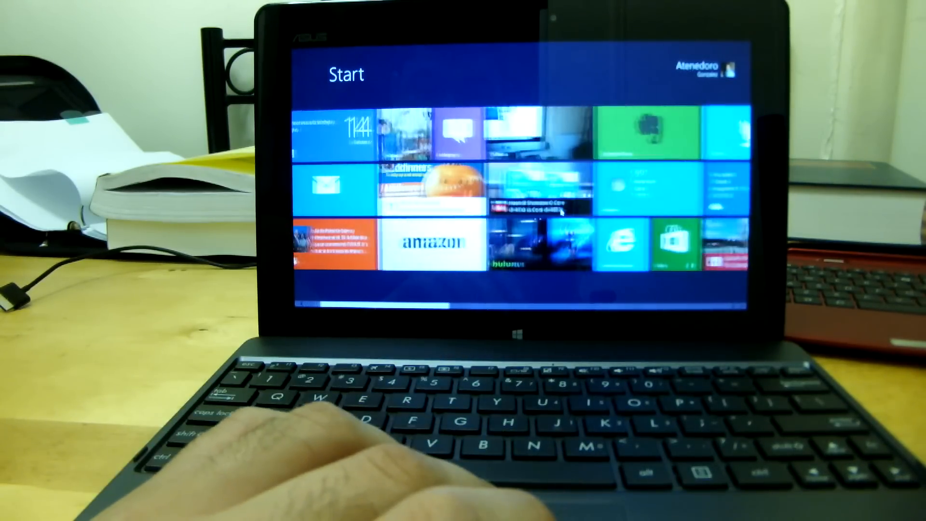
scroll(right, 3)
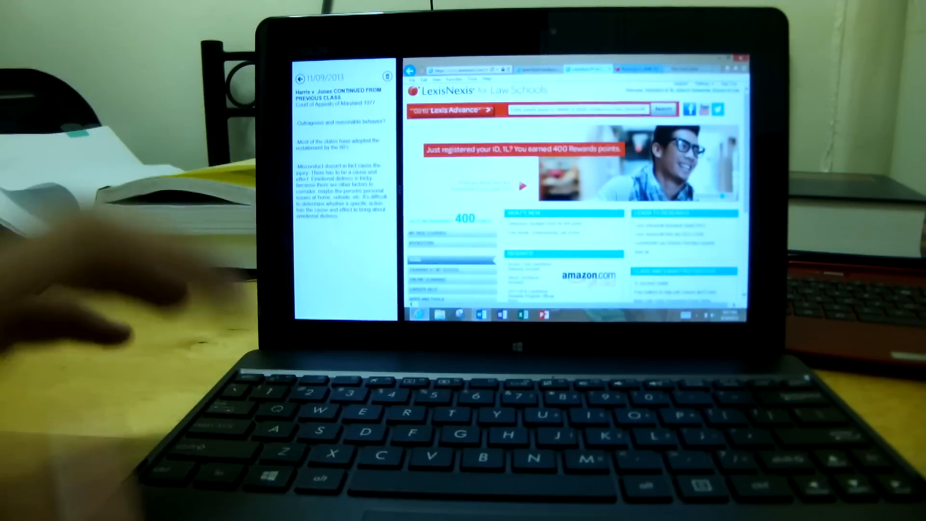
mouse_move(89, 266)
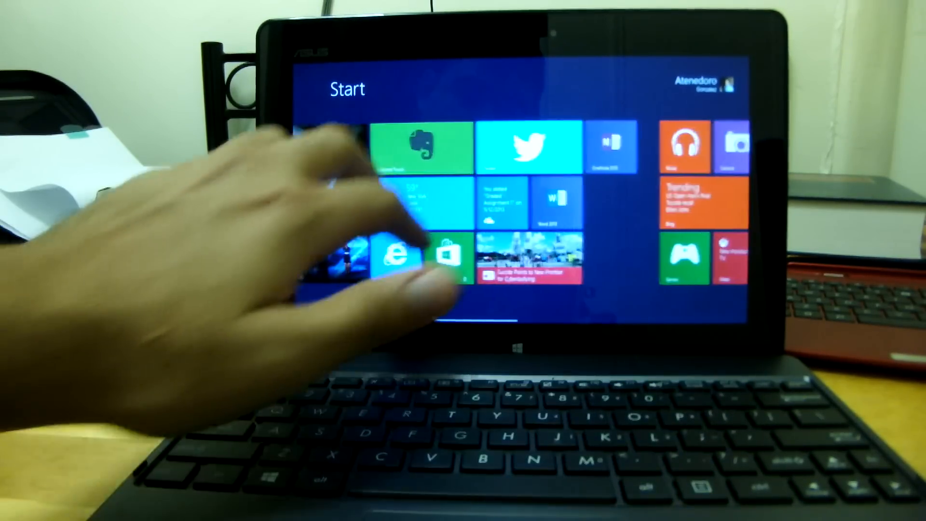
scroll(left, 3)
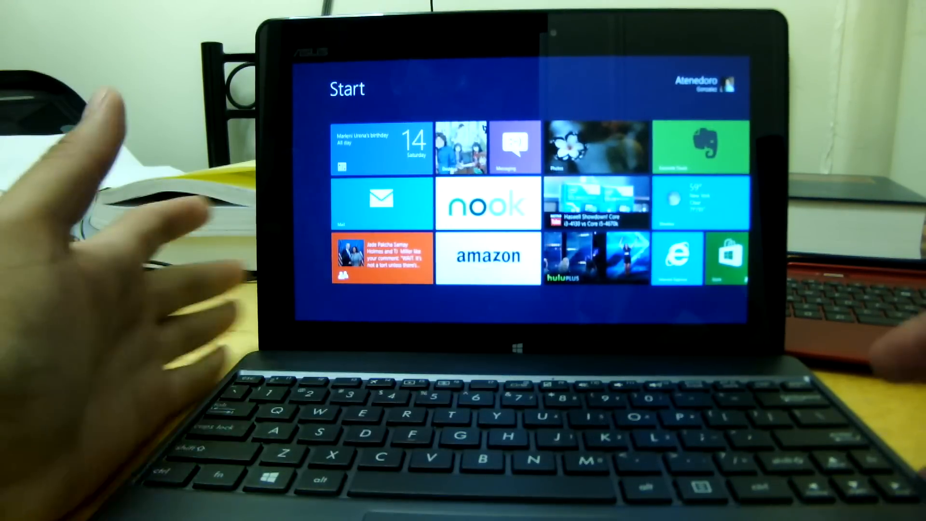